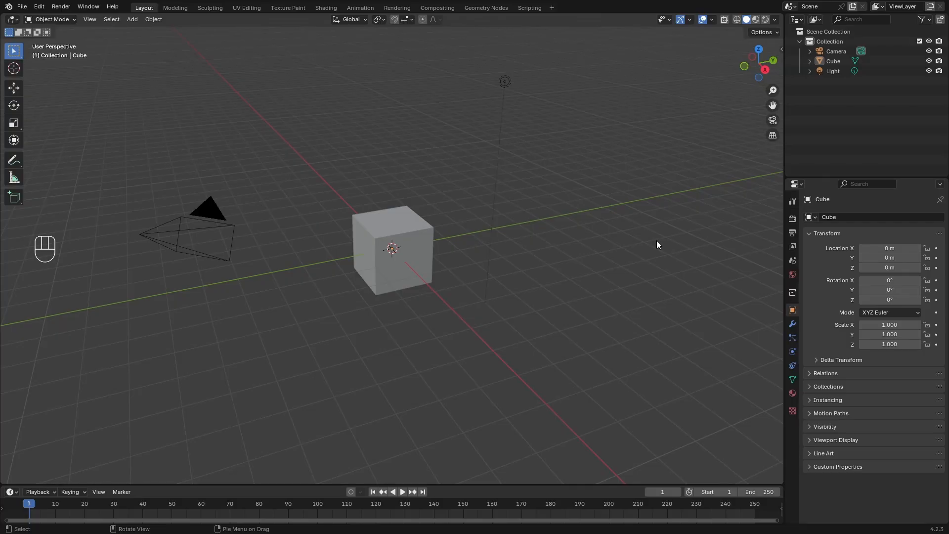
pyautogui.moveTo(314, 258)
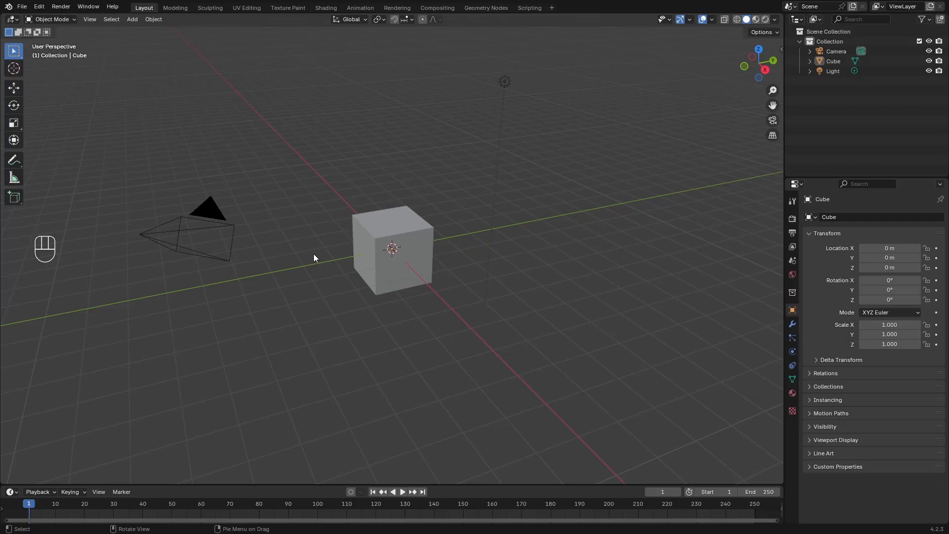
# Add a second camera, Camera.001, at the world origin with Shift+A
pyautogui.press('shift+a')
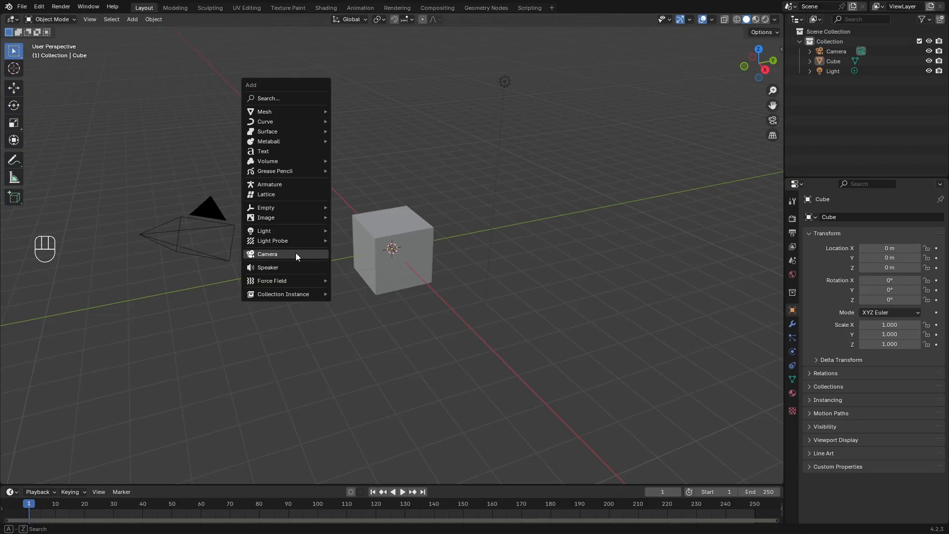
pyautogui.click(267, 253)
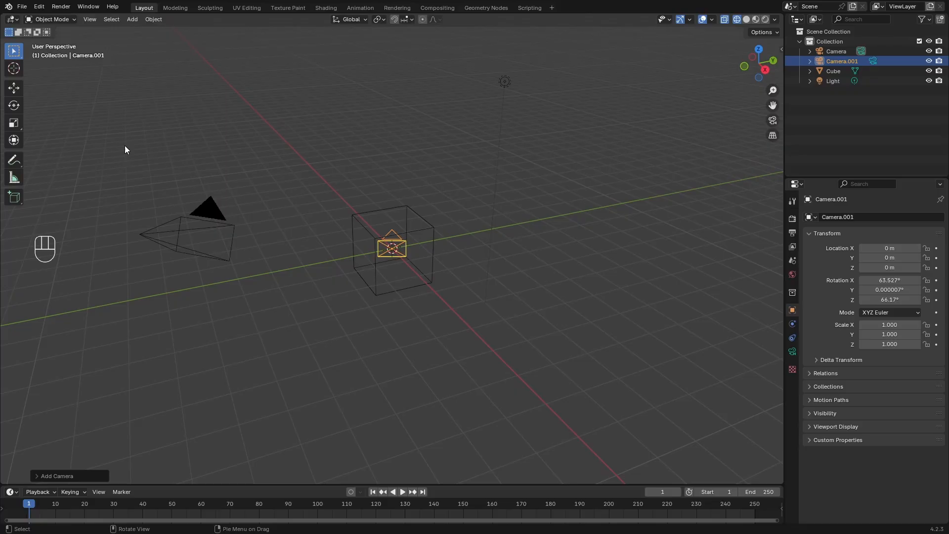
# Return the viewport to Solid shading and view the scene through the original Camera
pyautogui.click(209, 209)
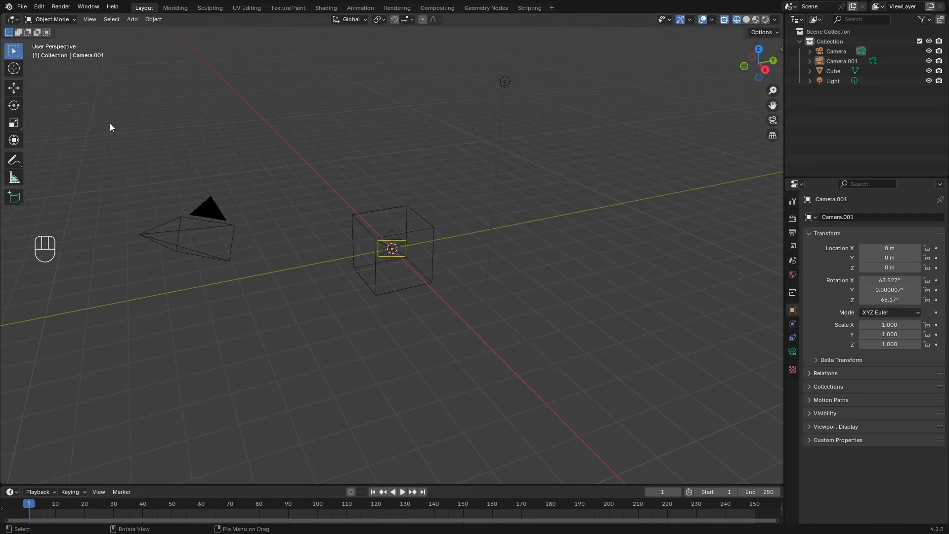
pyautogui.click(209, 226)
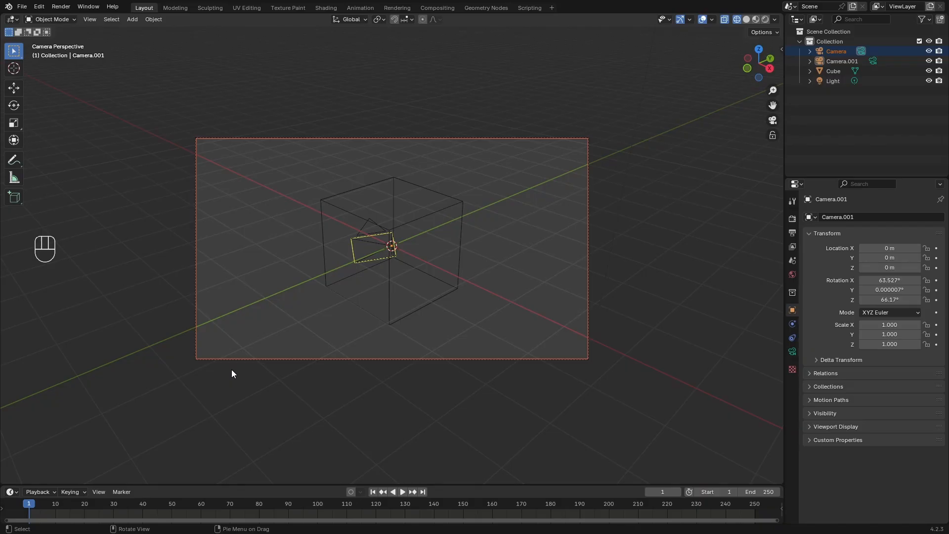
pyautogui.moveTo(376, 326)
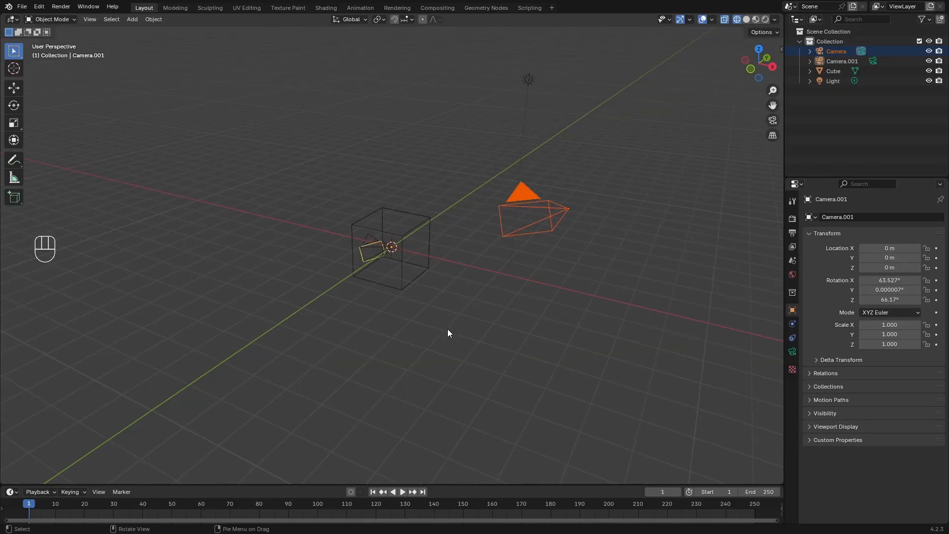
pyautogui.moveTo(543, 219)
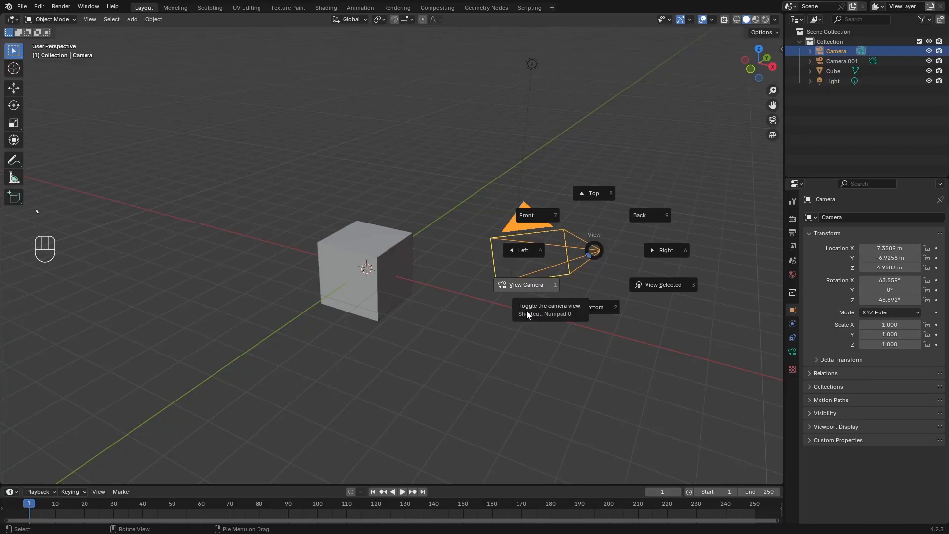
# View through the active camera and enable Camera to View in the sidebar View tab
pyautogui.click(525, 284)
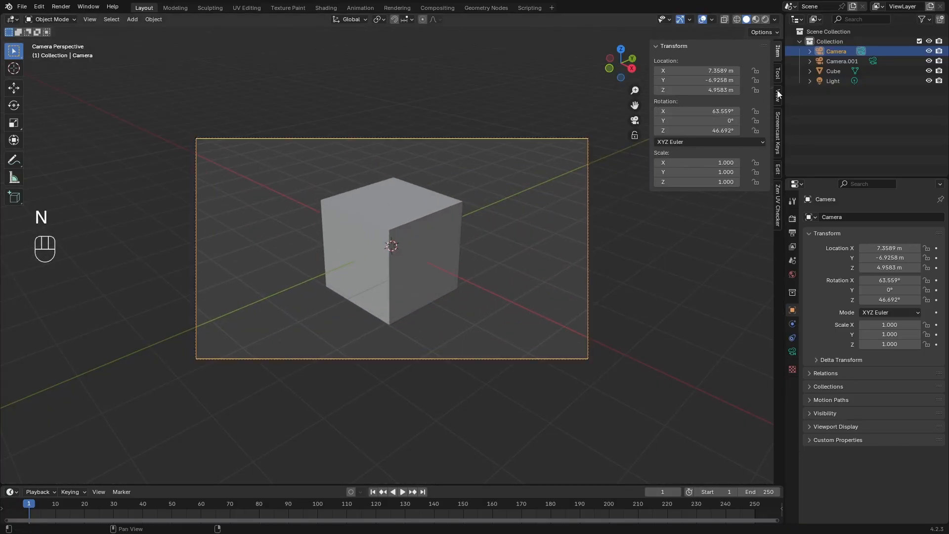
pyautogui.click(778, 97)
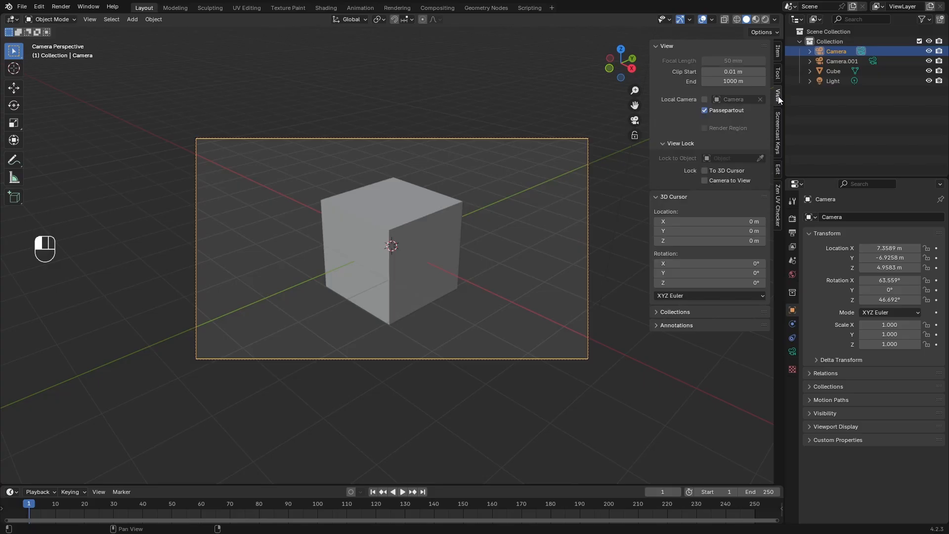
pyautogui.click(704, 181)
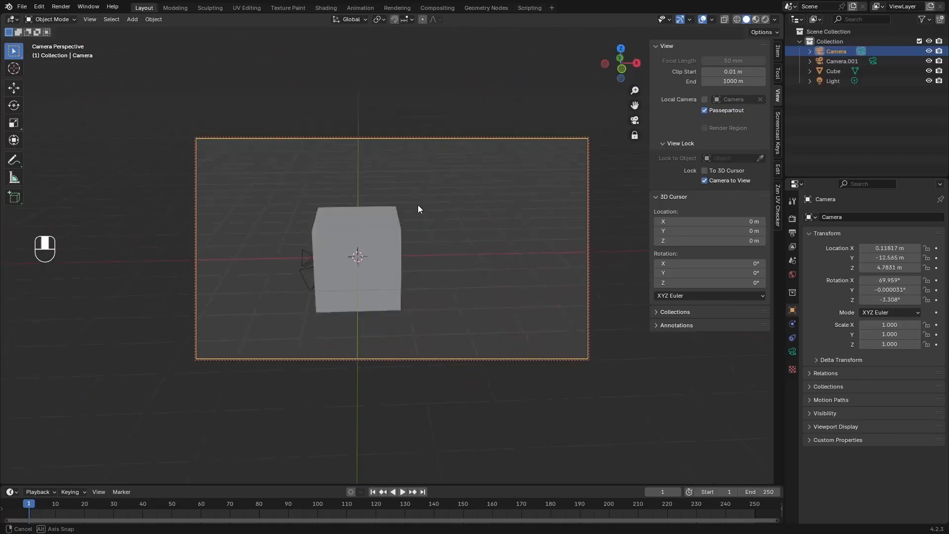
# Orbit to move the camera higher above the cube, then view it from outside
pyautogui.moveTo(417, 209); pyautogui.dragTo(445, 230)
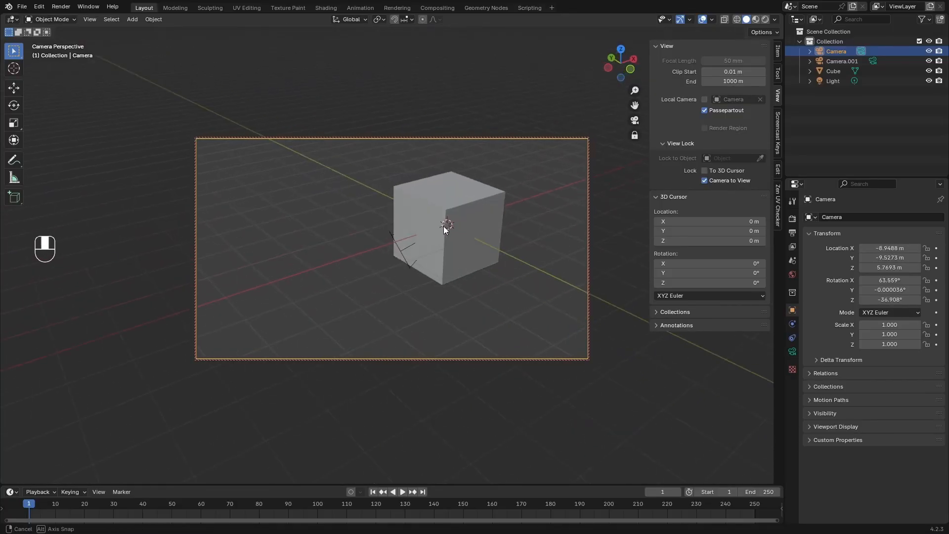
pyautogui.moveTo(445, 230); pyautogui.dragTo(396, 254)
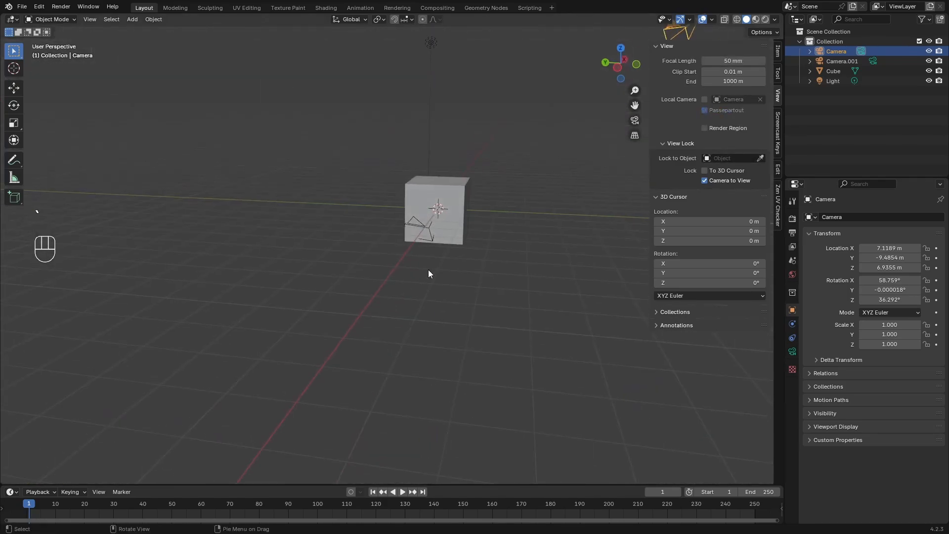
pyautogui.moveTo(429, 272); pyautogui.dragTo(400, 280)
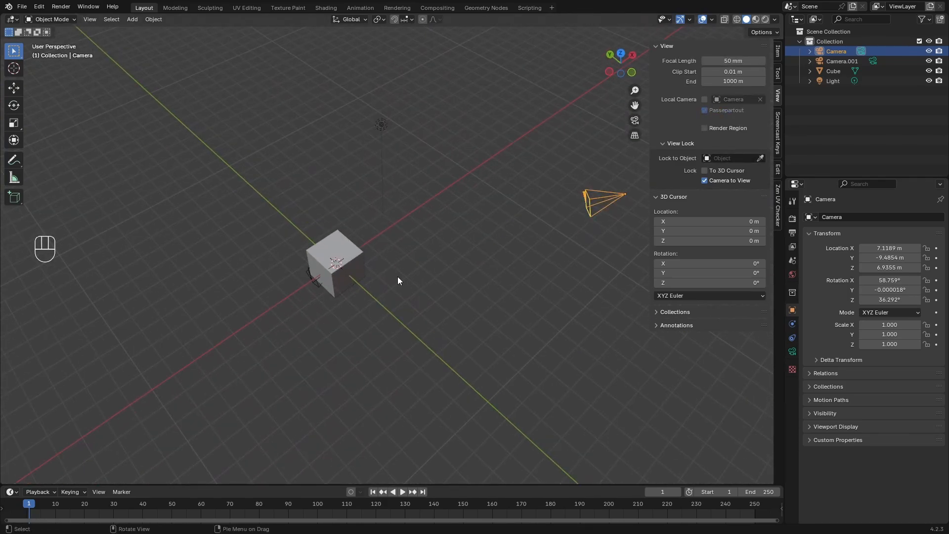
pyautogui.moveTo(399, 281); pyautogui.dragTo(448, 239)
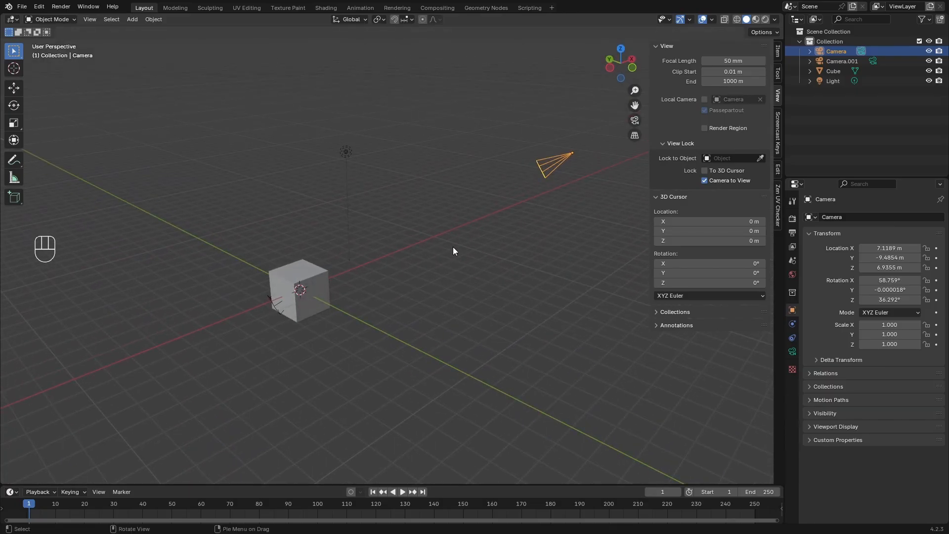
pyautogui.moveTo(577, 224)
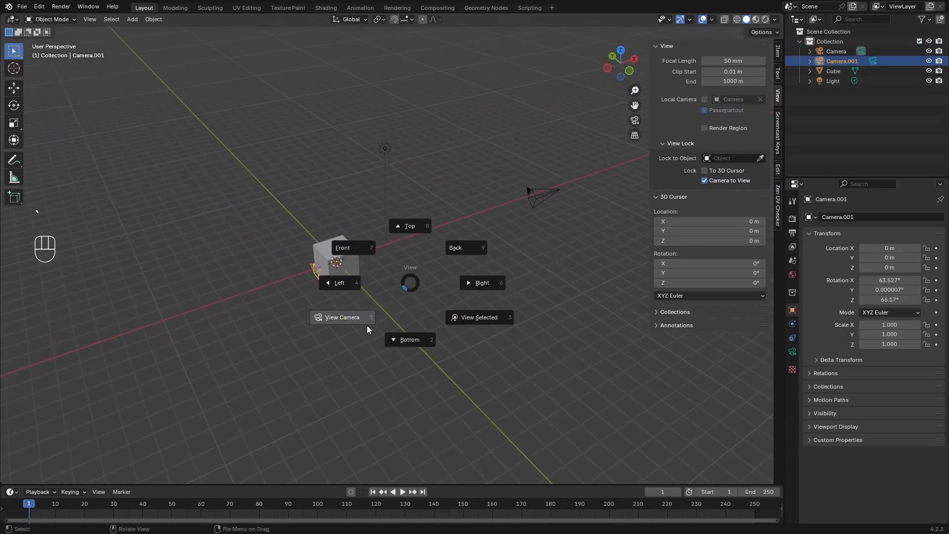
# Enable Local Camera, try Camera.001, then set Camera as the viewport's local camera
pyautogui.click(342, 317)
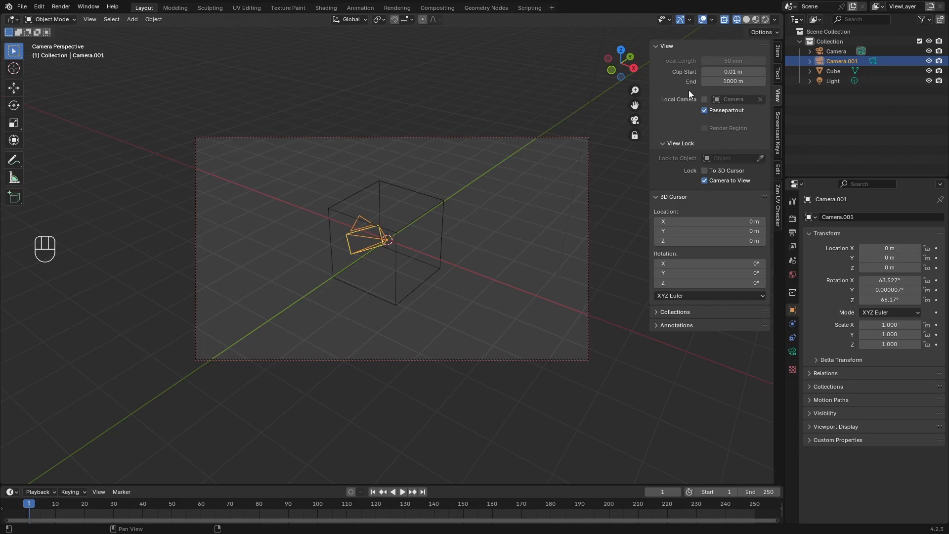
pyautogui.click(703, 99)
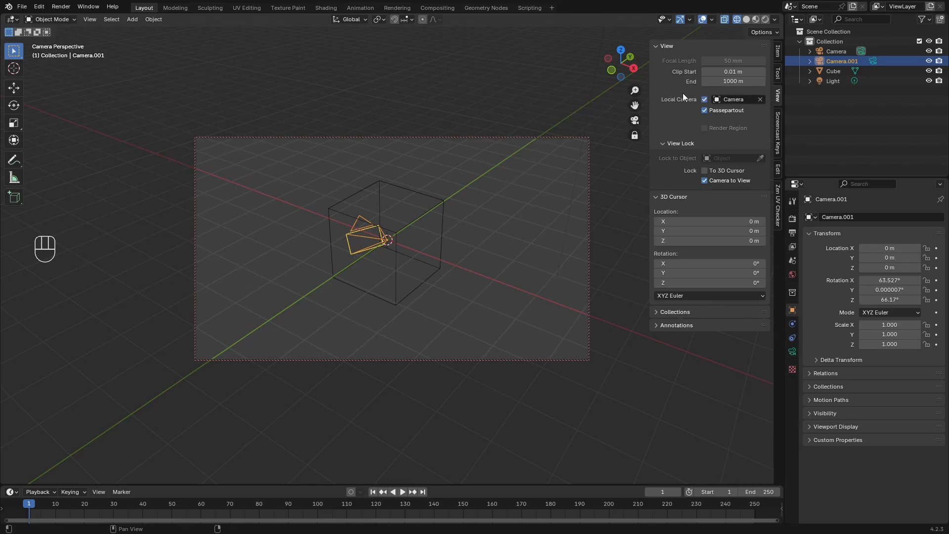
pyautogui.click(732, 100)
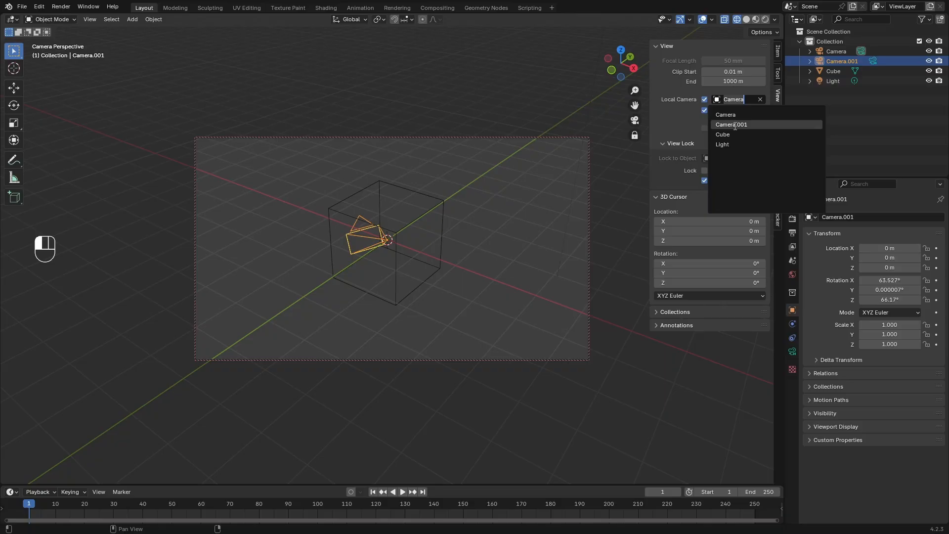
pyautogui.click(731, 124)
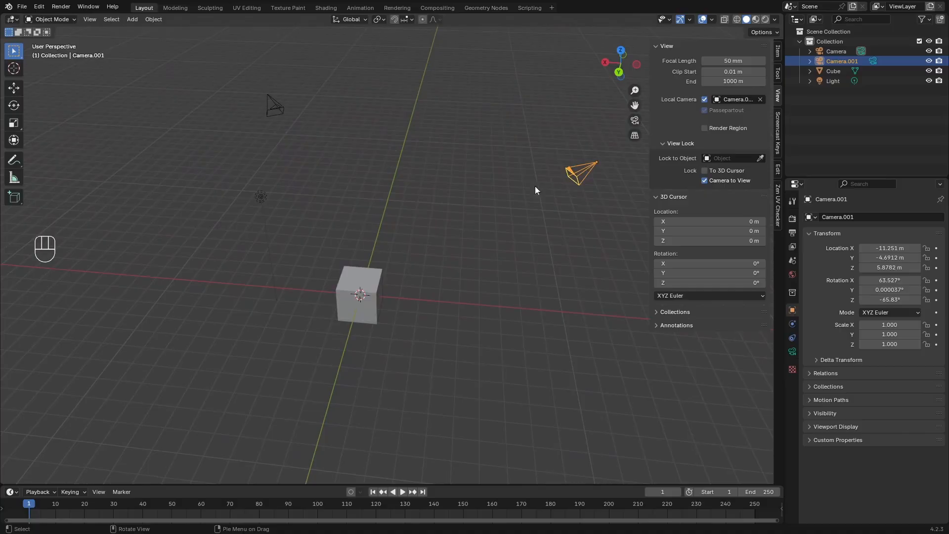
pyautogui.moveTo(618, 234)
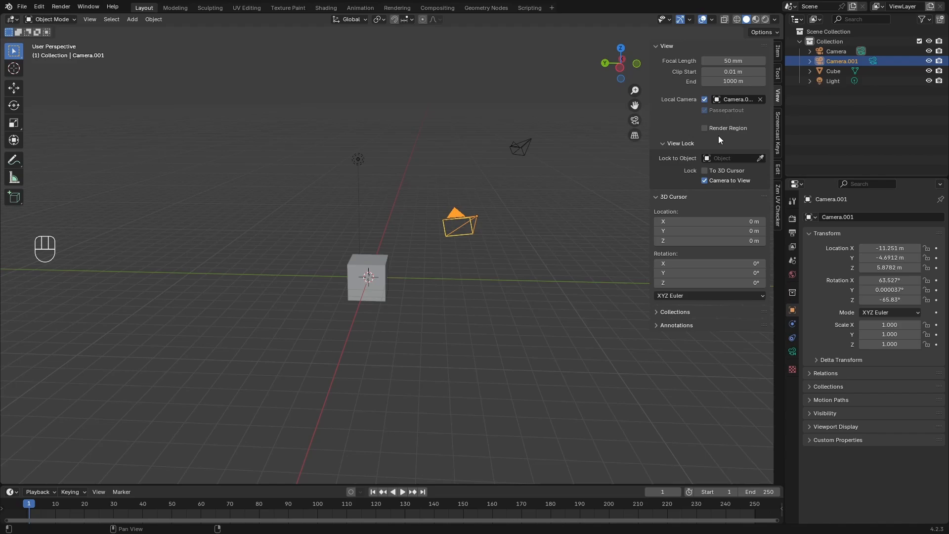
pyautogui.click(735, 99)
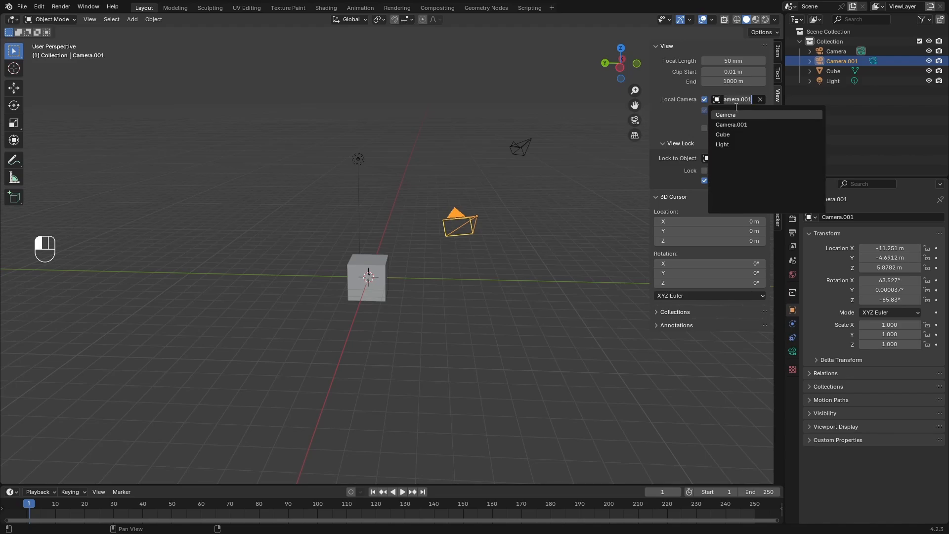
pyautogui.click(725, 115)
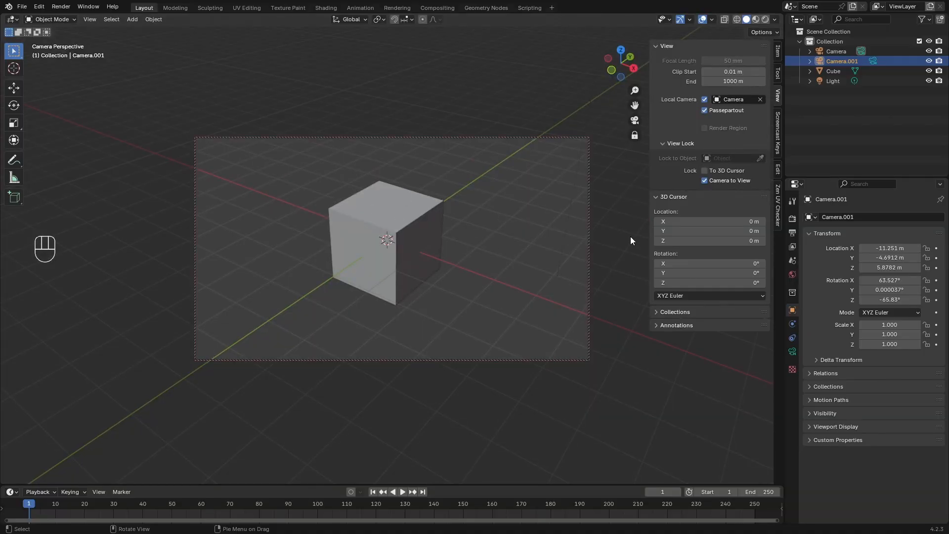
pyautogui.moveTo(625, 146)
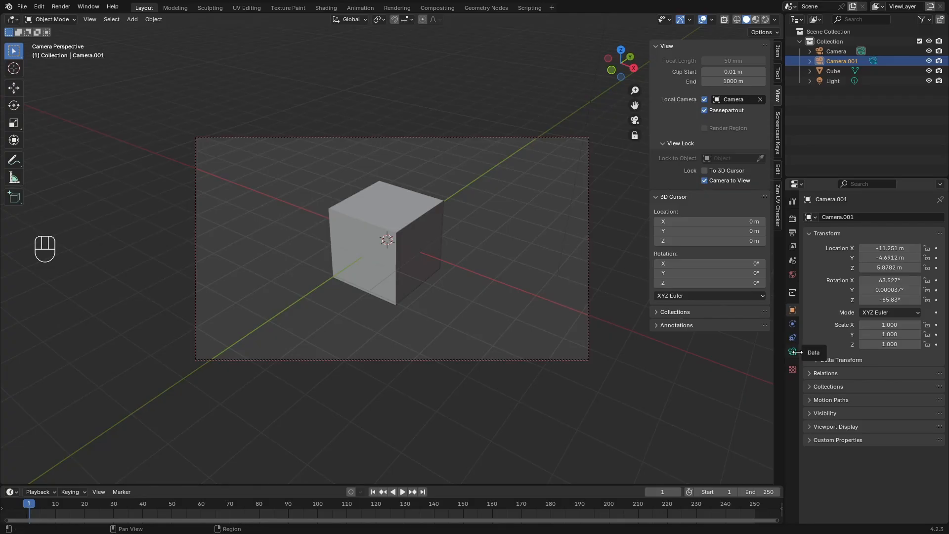
pyautogui.moveTo(792, 351)
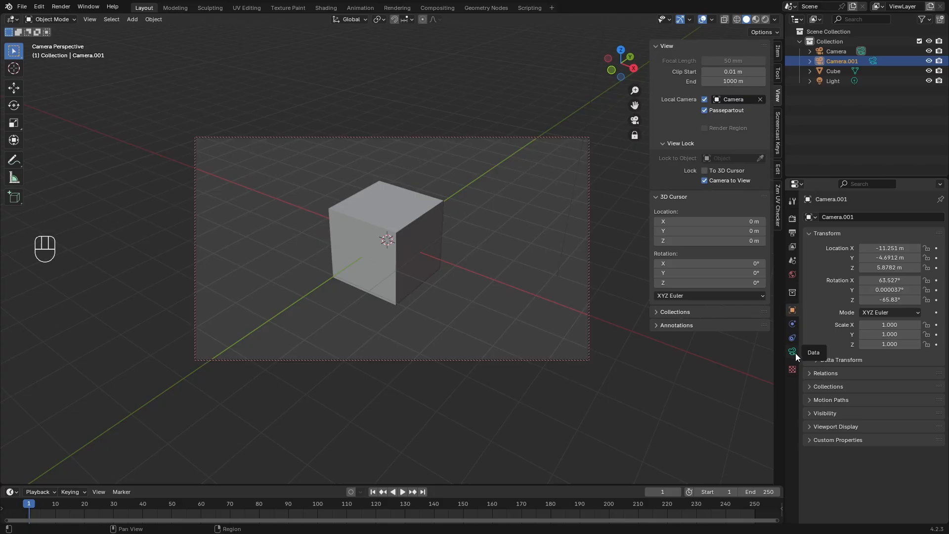
# Switch Camera.001's lens type to Orthographic and check the result through the camera
pyautogui.click(791, 351)
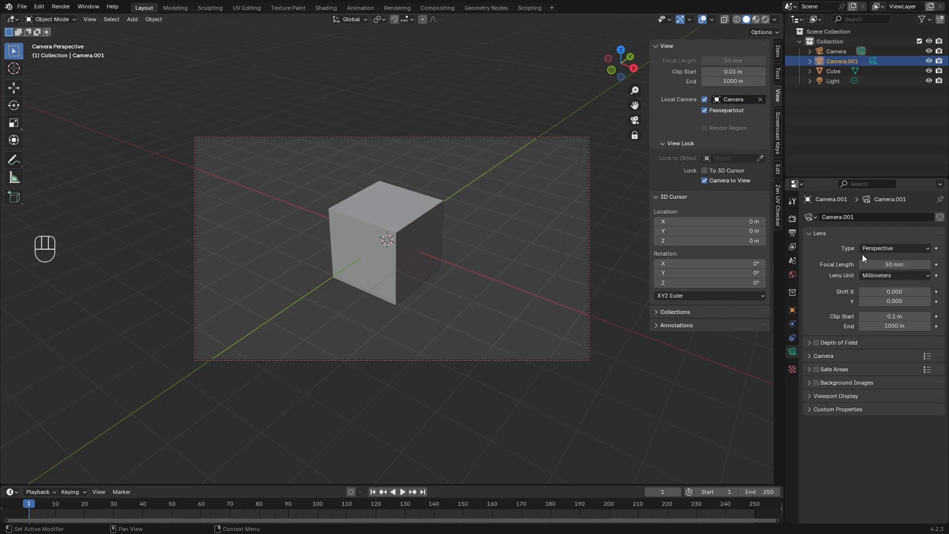
pyautogui.click(895, 247)
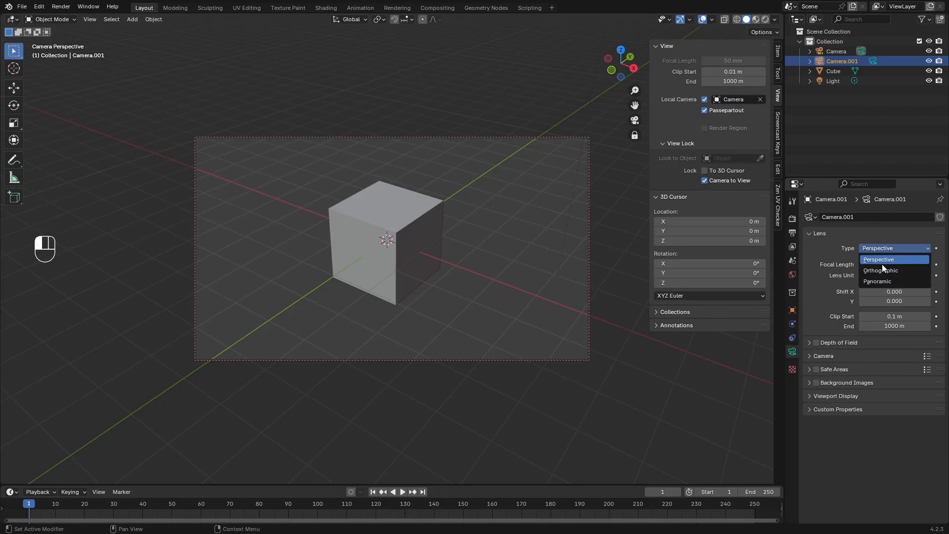
pyautogui.click(879, 270)
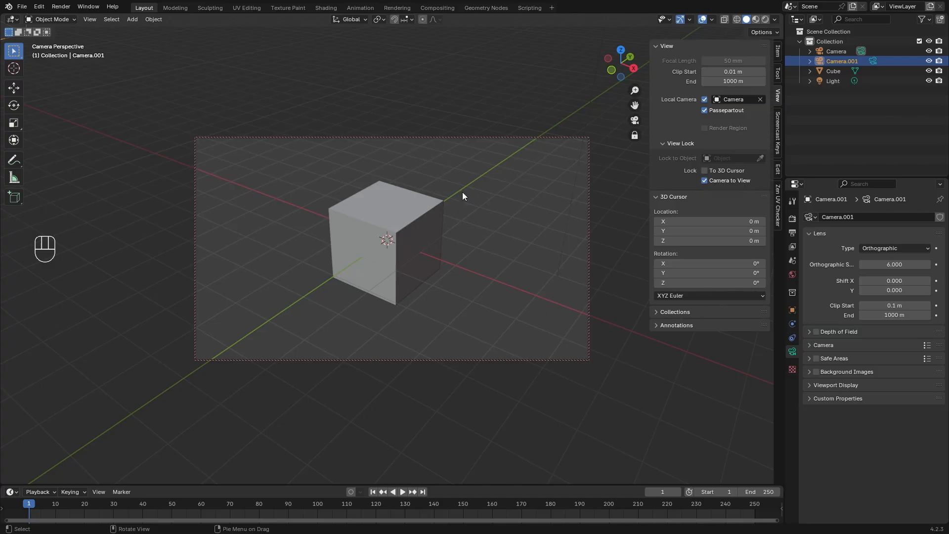
pyautogui.press('KP_5')
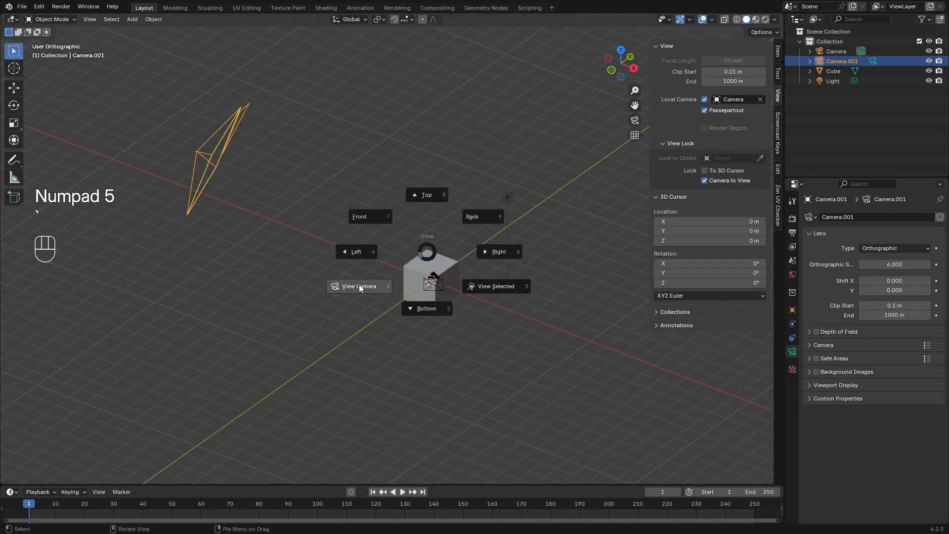
pyautogui.click(359, 286)
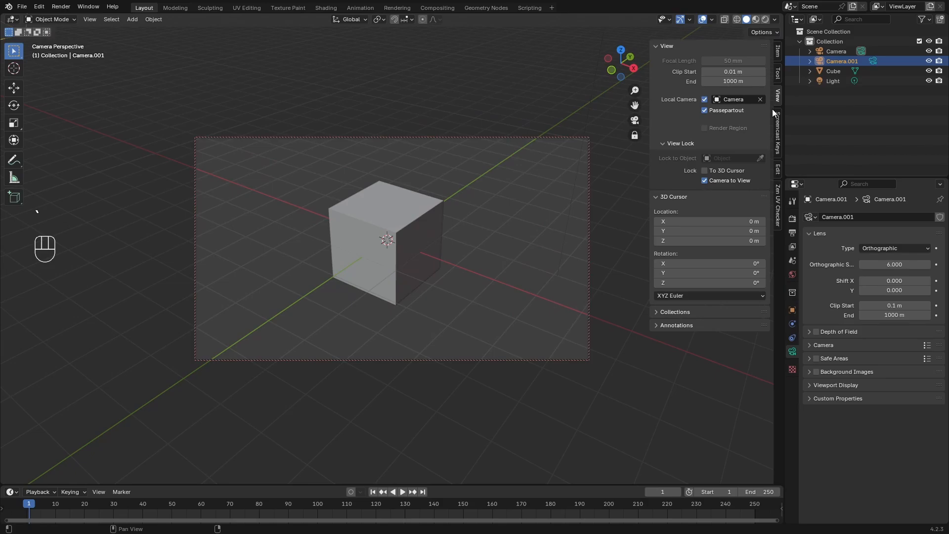
# Make Camera.001 the local camera, set it to Perspective, and test focal lengths before 50 mm
pyautogui.click(733, 99)
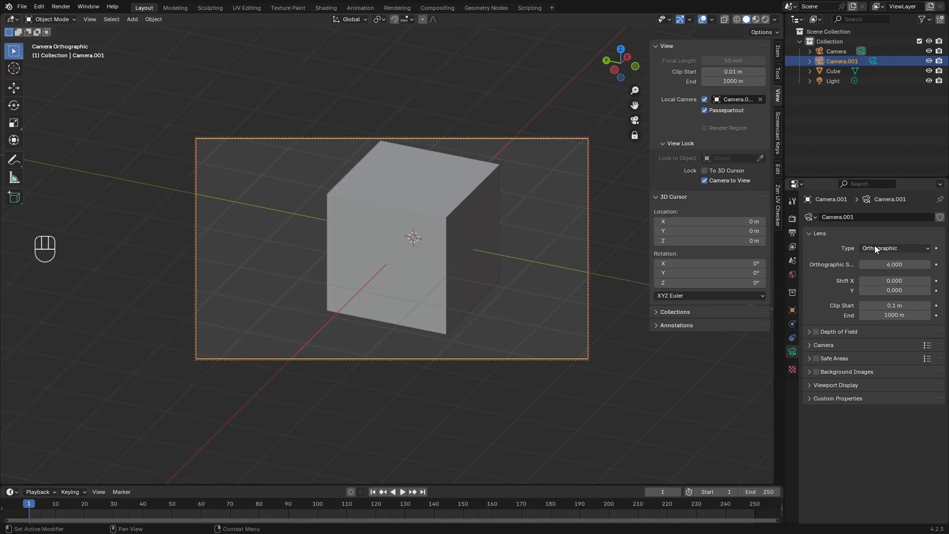
pyautogui.click(894, 248)
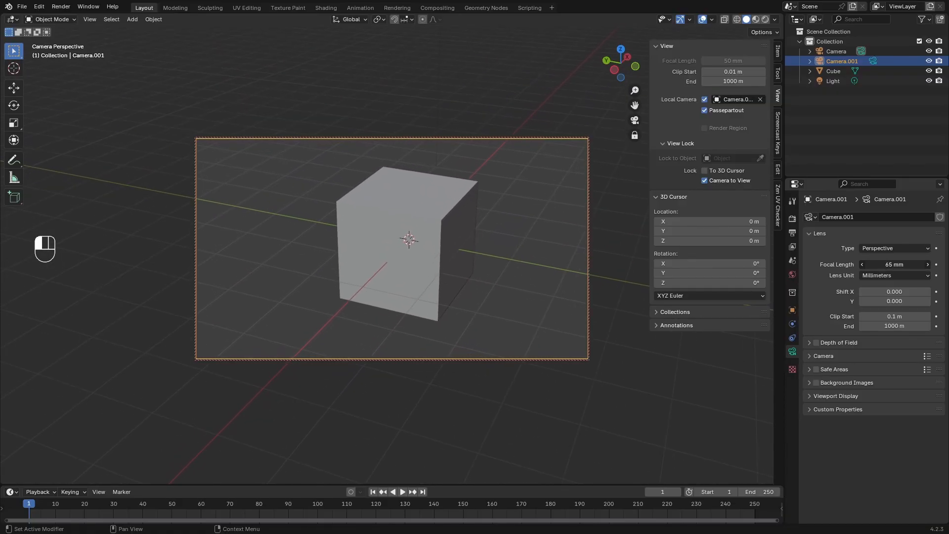
pyautogui.click(926, 264)
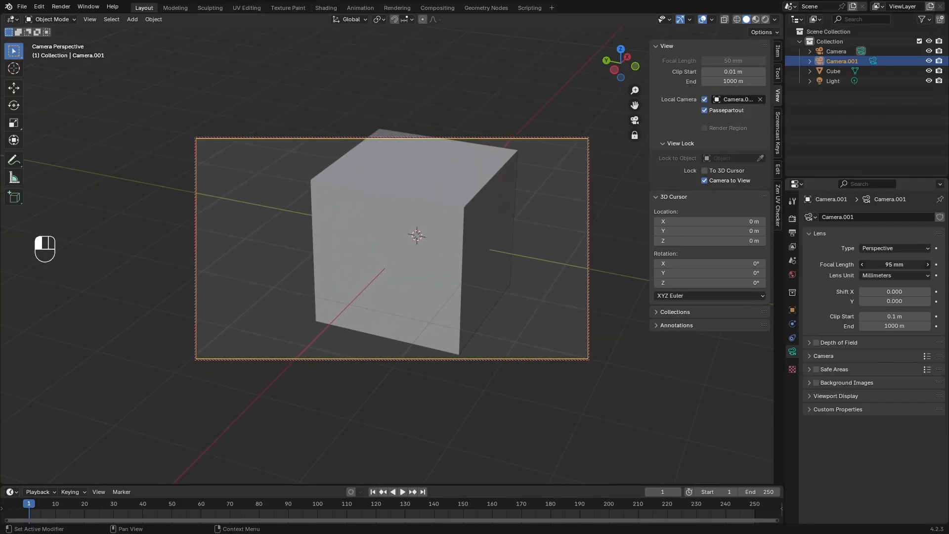
pyautogui.click(913, 264)
pyautogui.write('50')
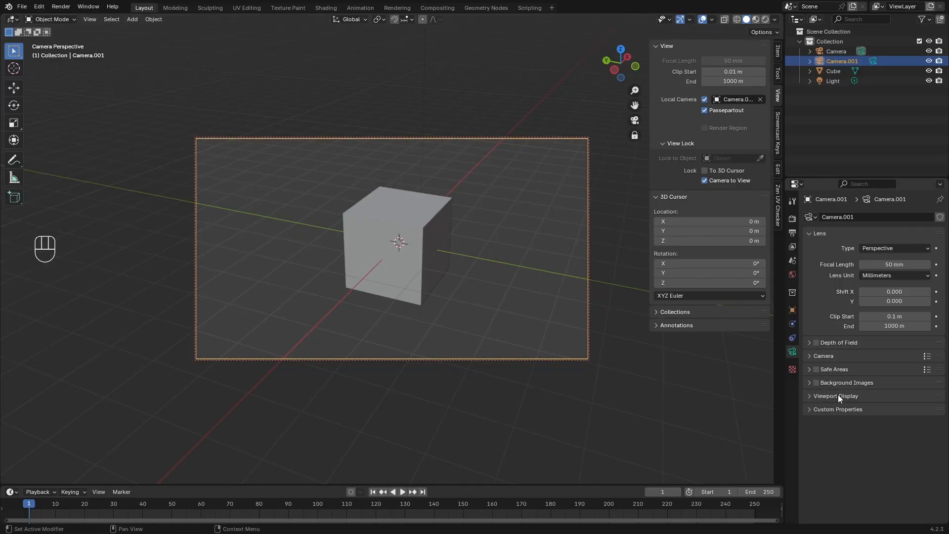
# Turn on the Thirds composition guide under Camera.001's Viewport Display settings
pyautogui.click(835, 396)
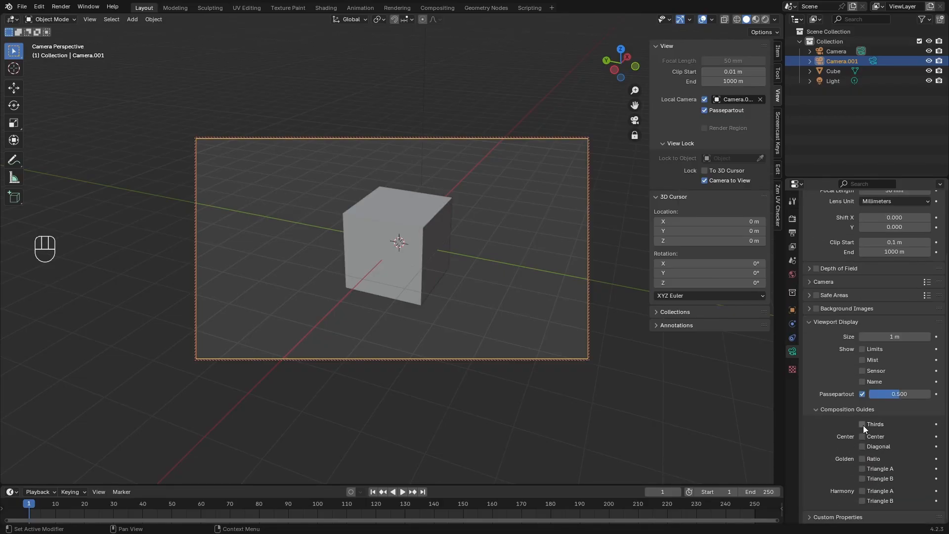
pyautogui.click(861, 423)
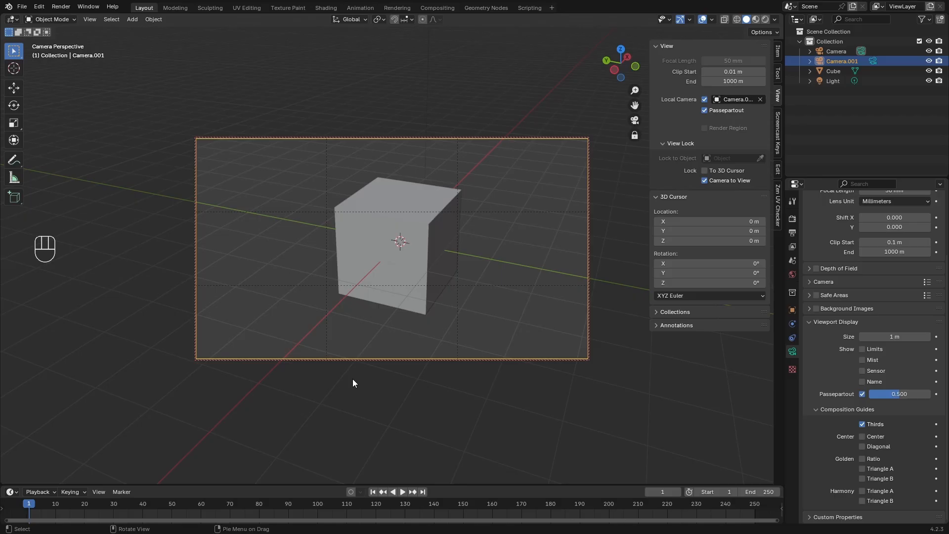
pyautogui.moveTo(638, 296)
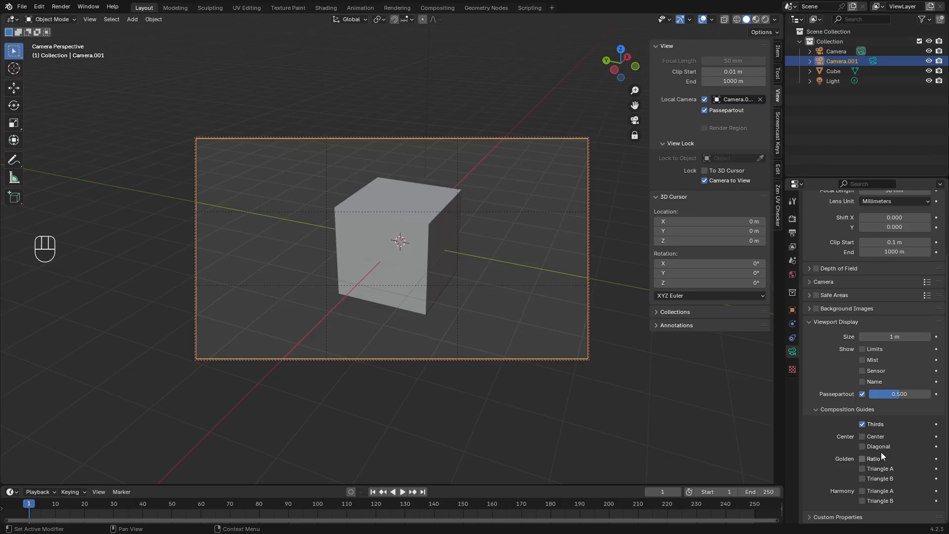
pyautogui.moveTo(862, 458)
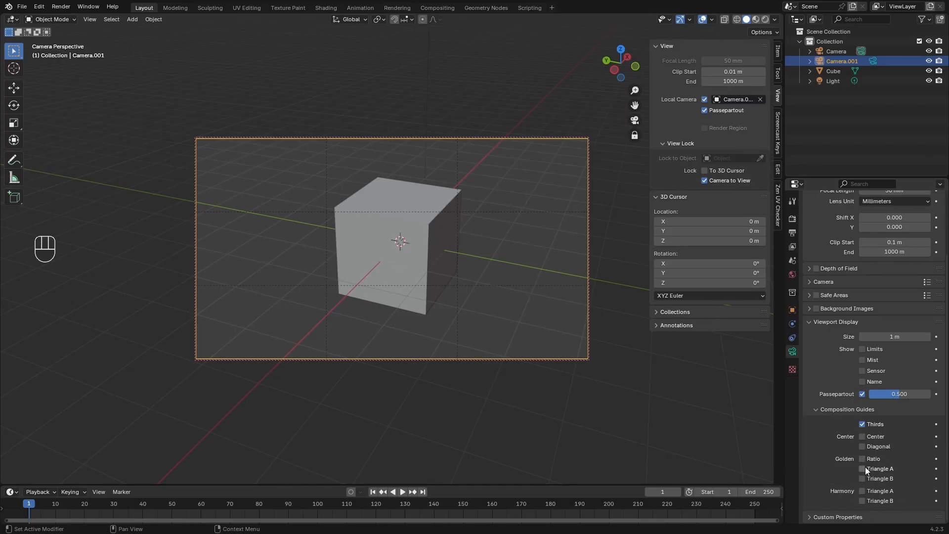
pyautogui.moveTo(862, 458)
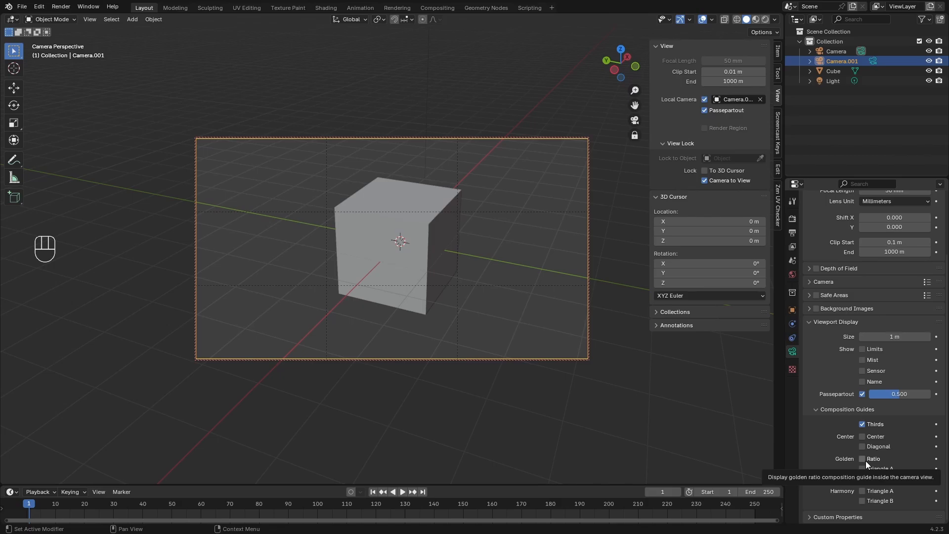